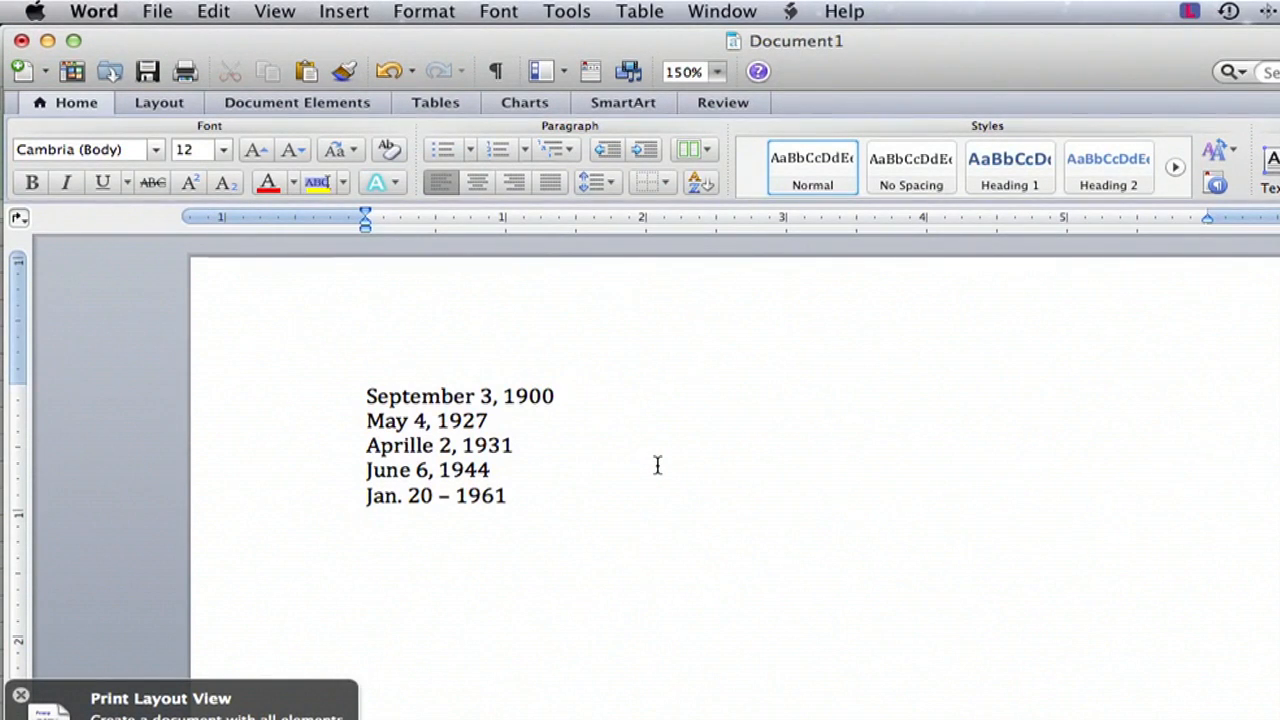
Copy the five date lines from the Word document.
key("Return")
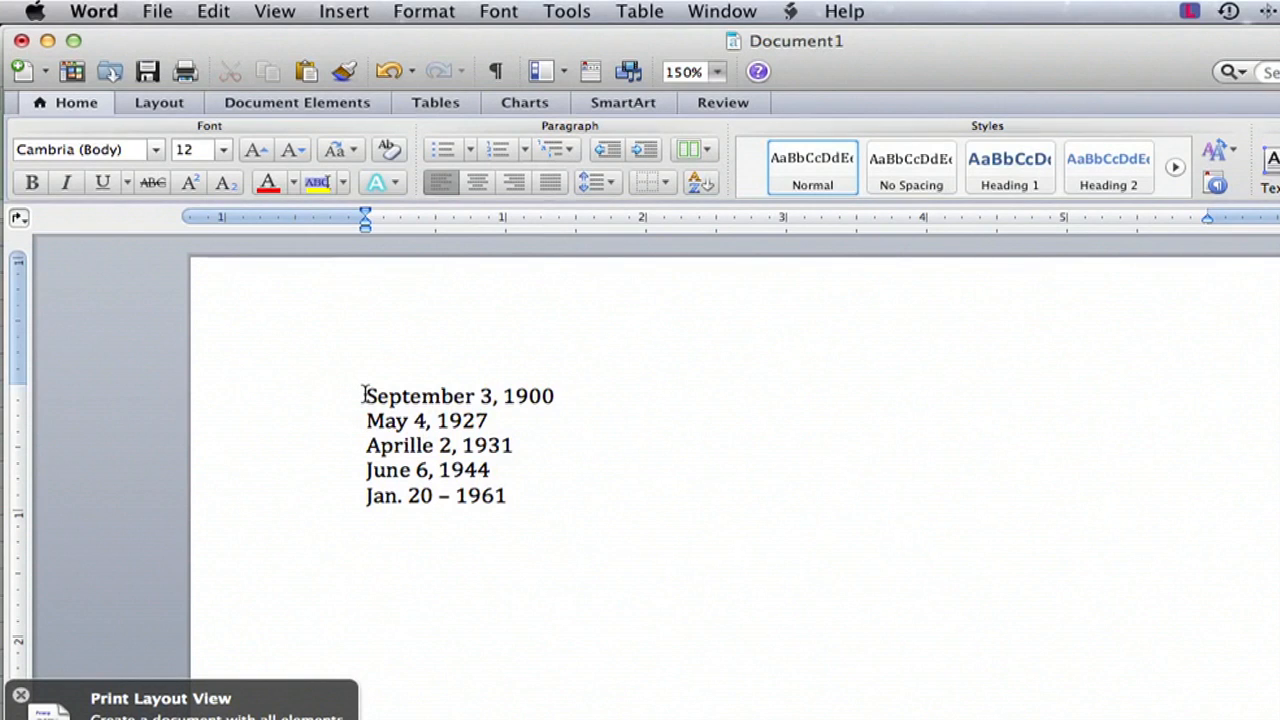
left_click_drag(366, 395, 540, 495)
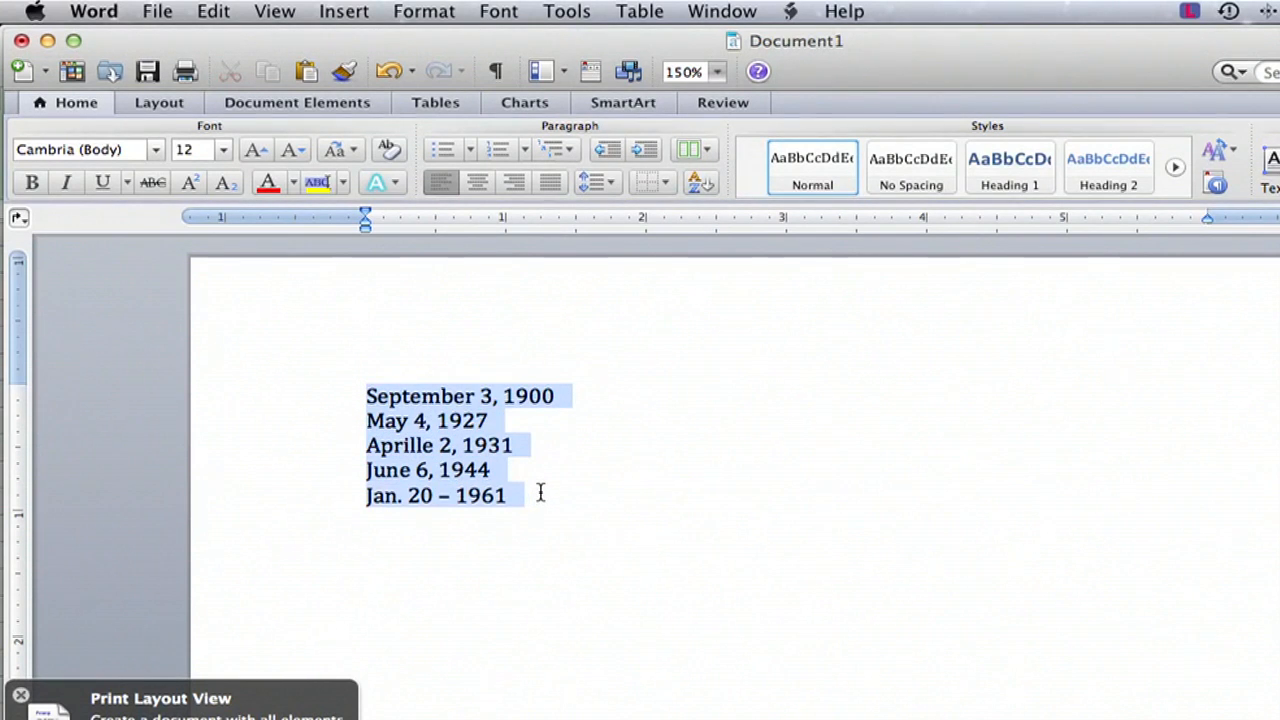
left_click(213, 11)
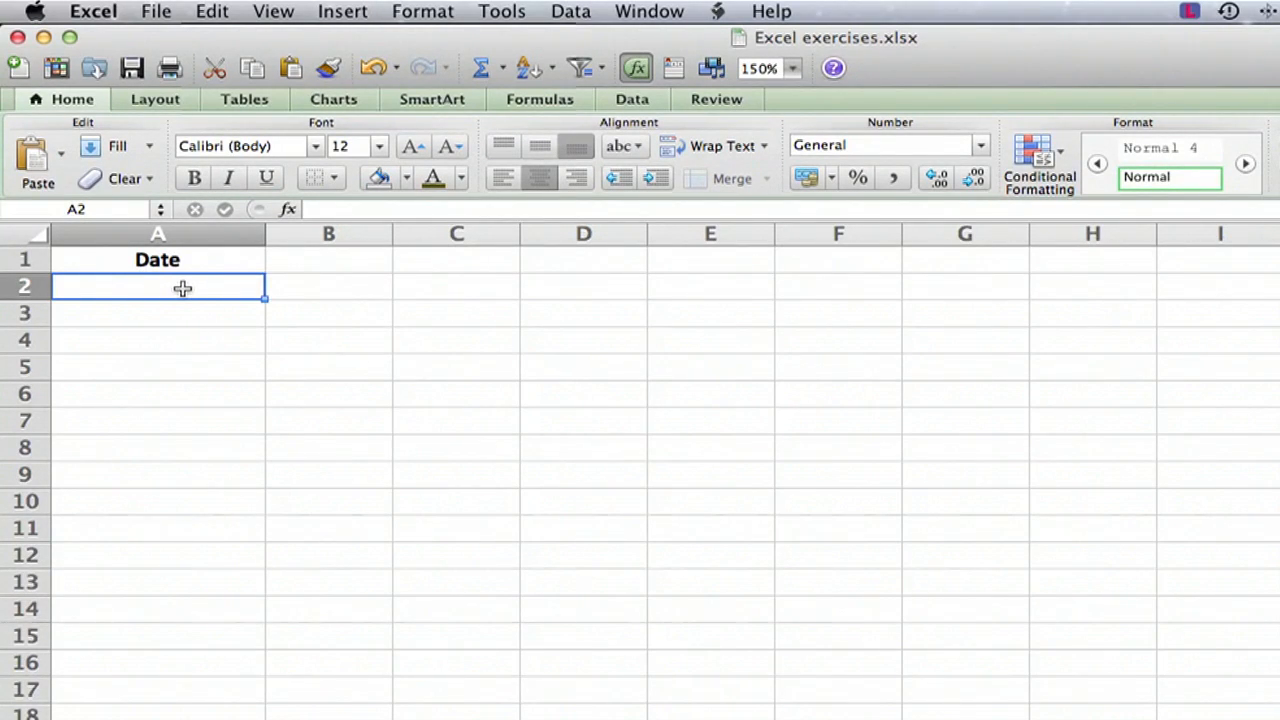
Paste the five dates into A2:A6 under the Date heading, then return to Word.
left_click(211, 11)
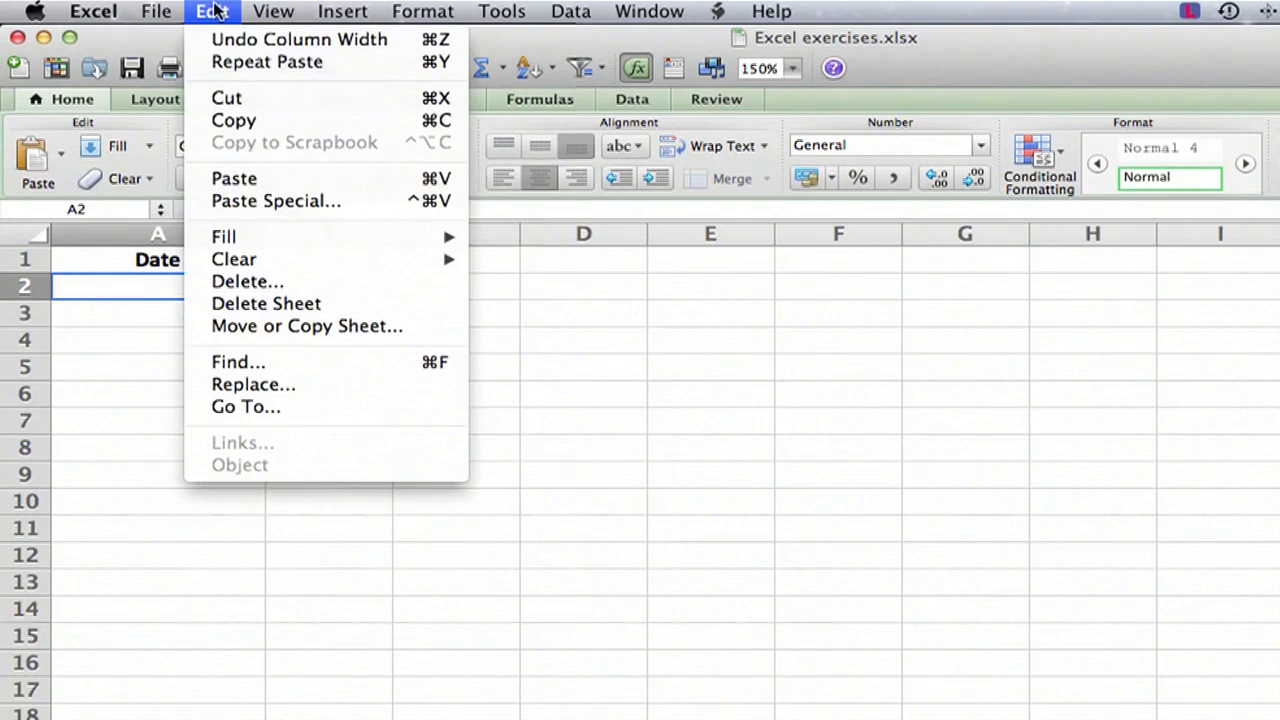
left_click(234, 178)
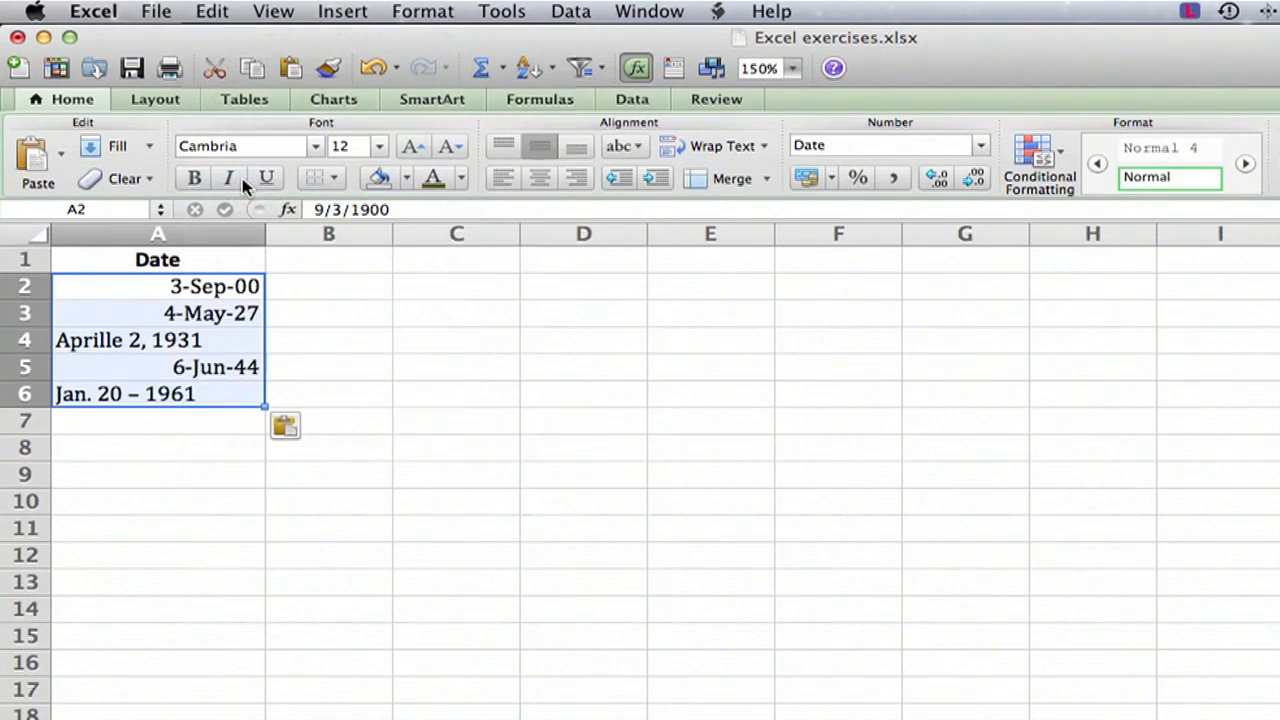
mouse_move(194, 521)
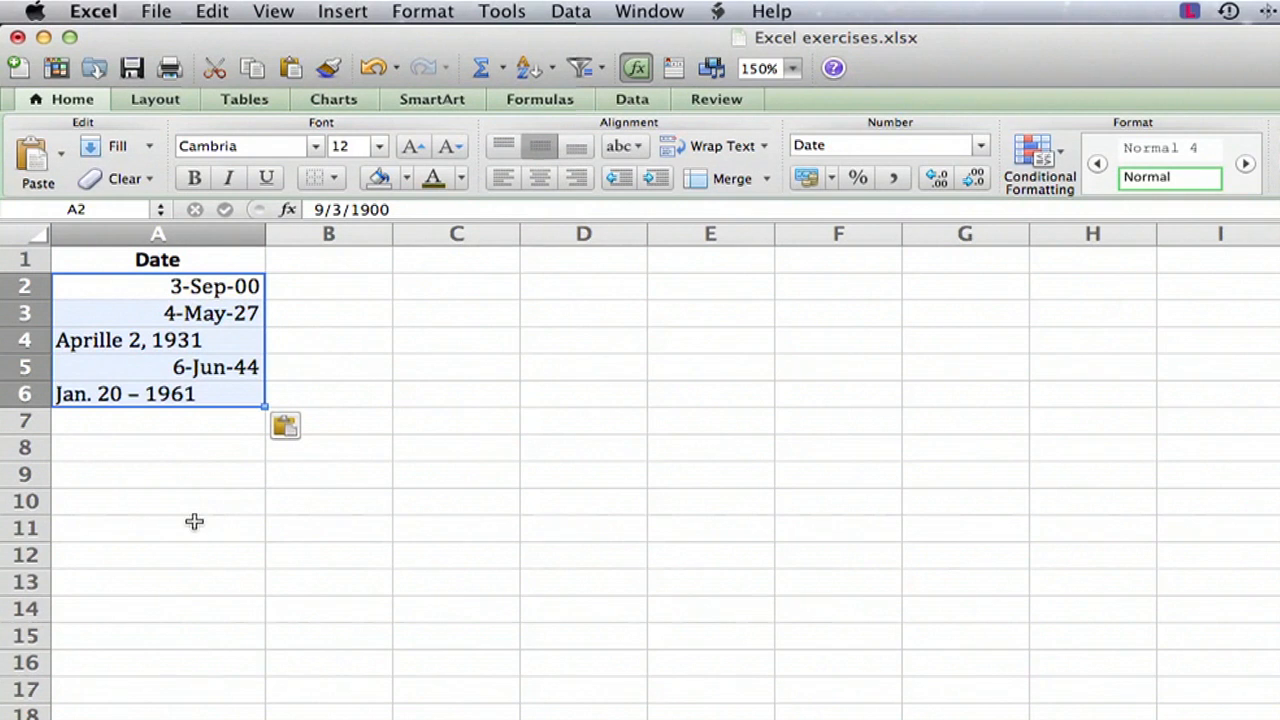
left_click(157, 501)
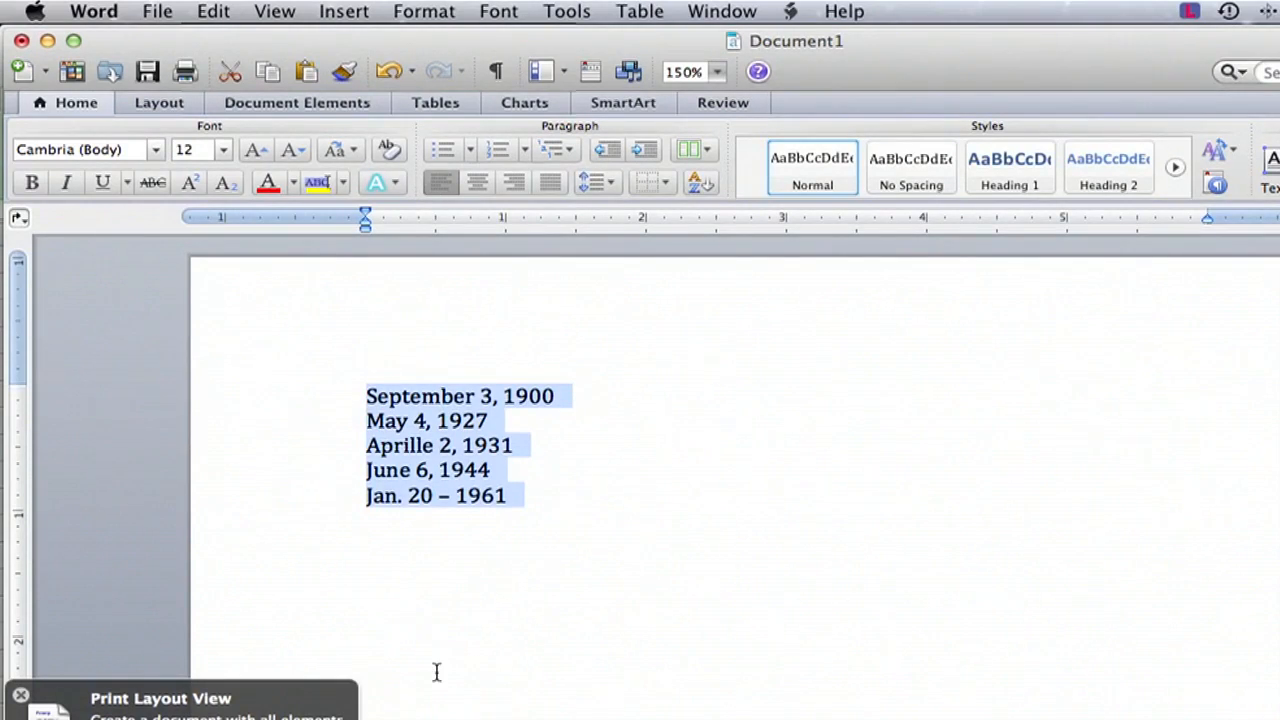
mouse_move(430, 371)
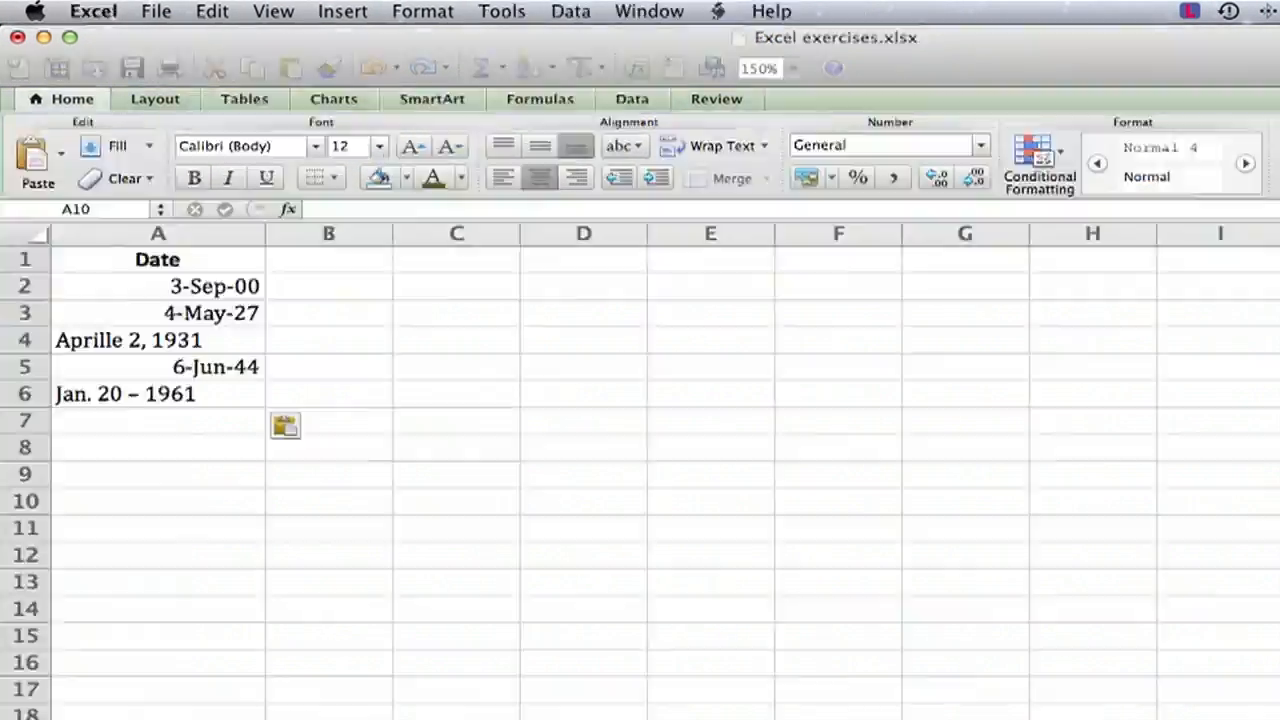
left_click(157, 500)
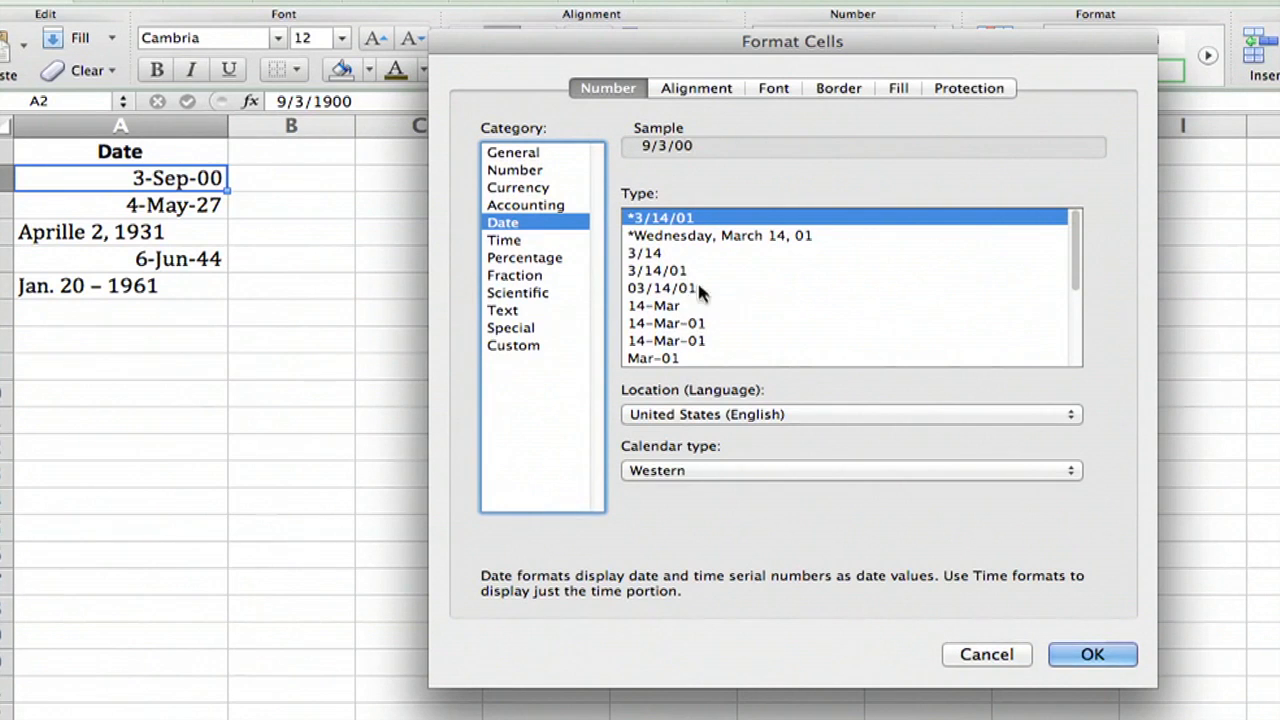
mouse_move(1005, 665)
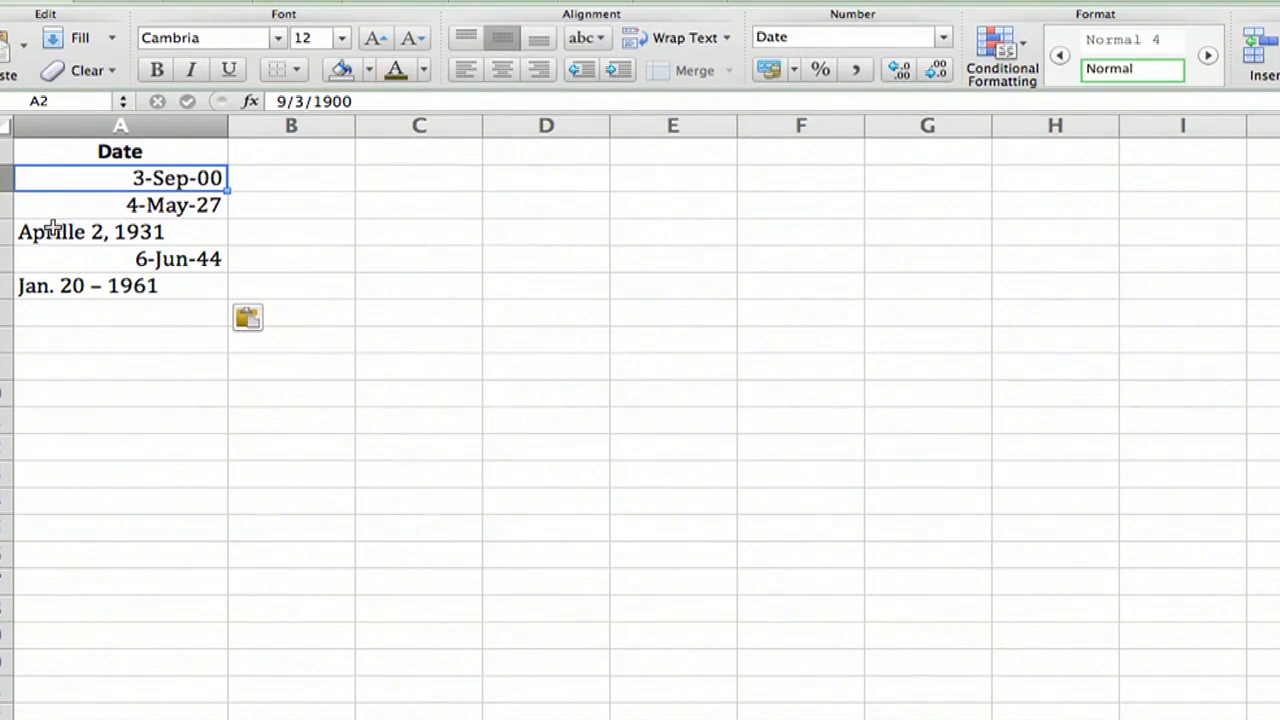
left_click(90, 231)
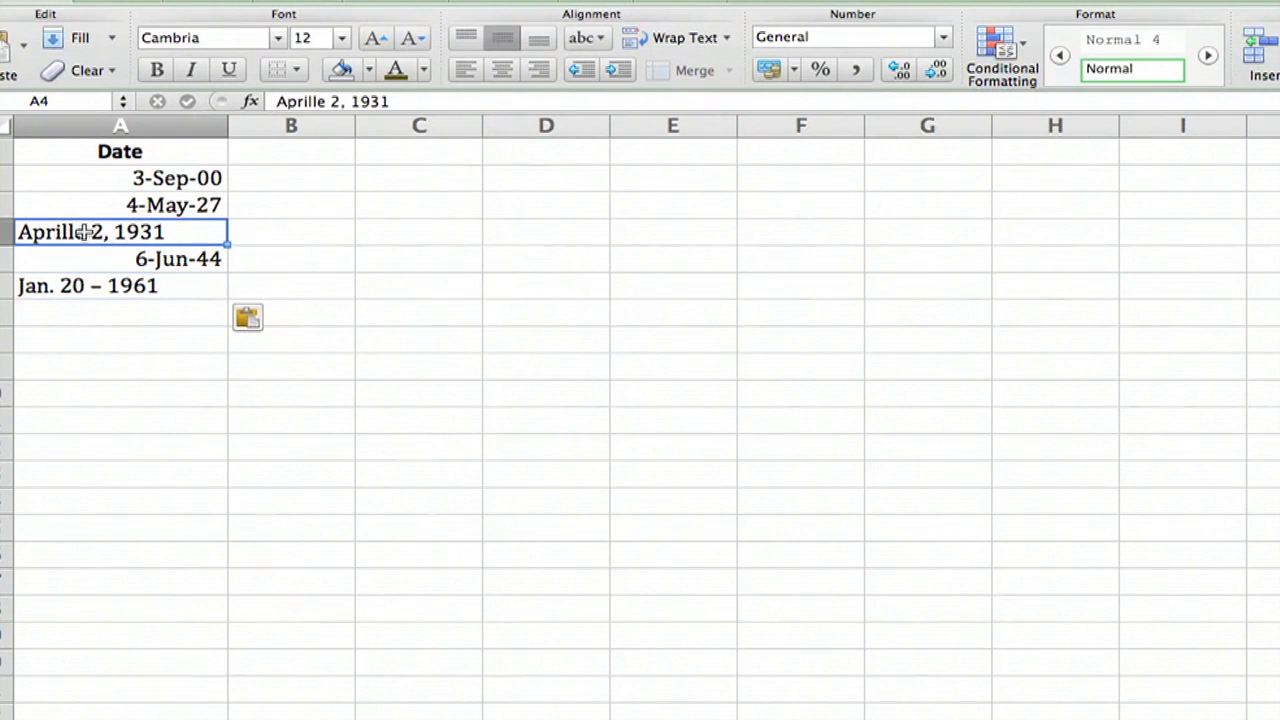
mouse_move(162, 232)
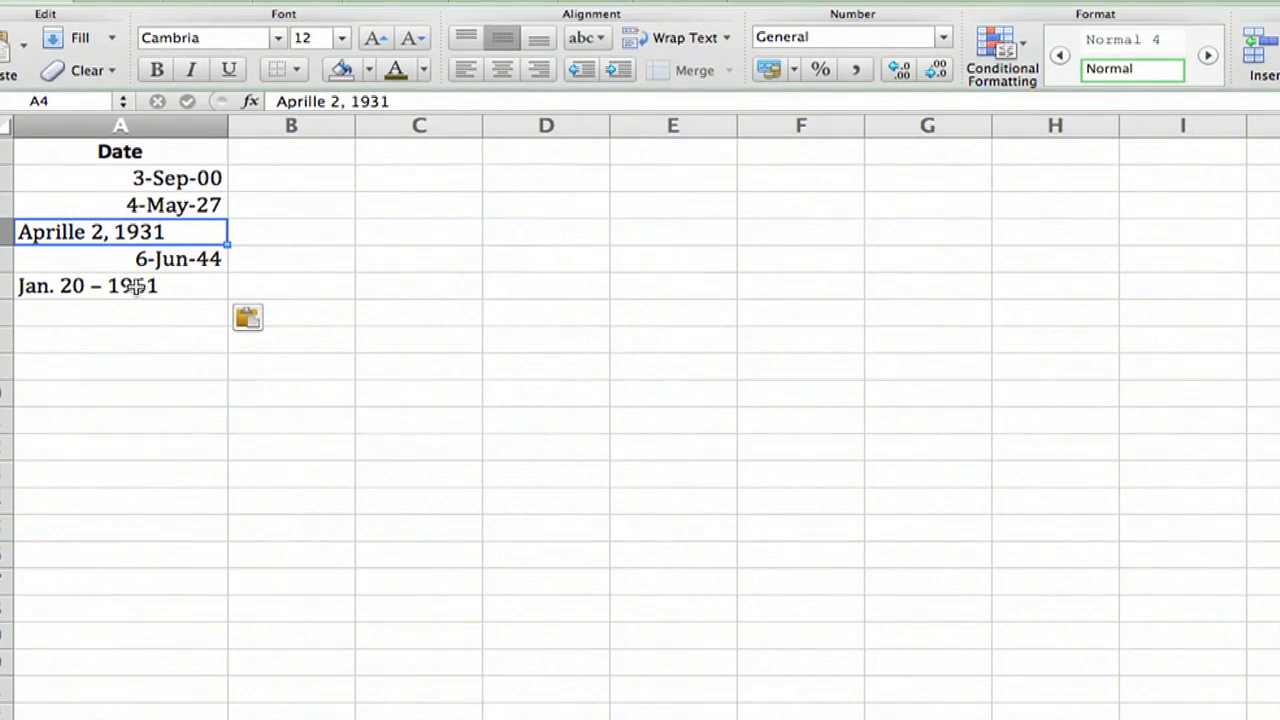
left_click(120, 286)
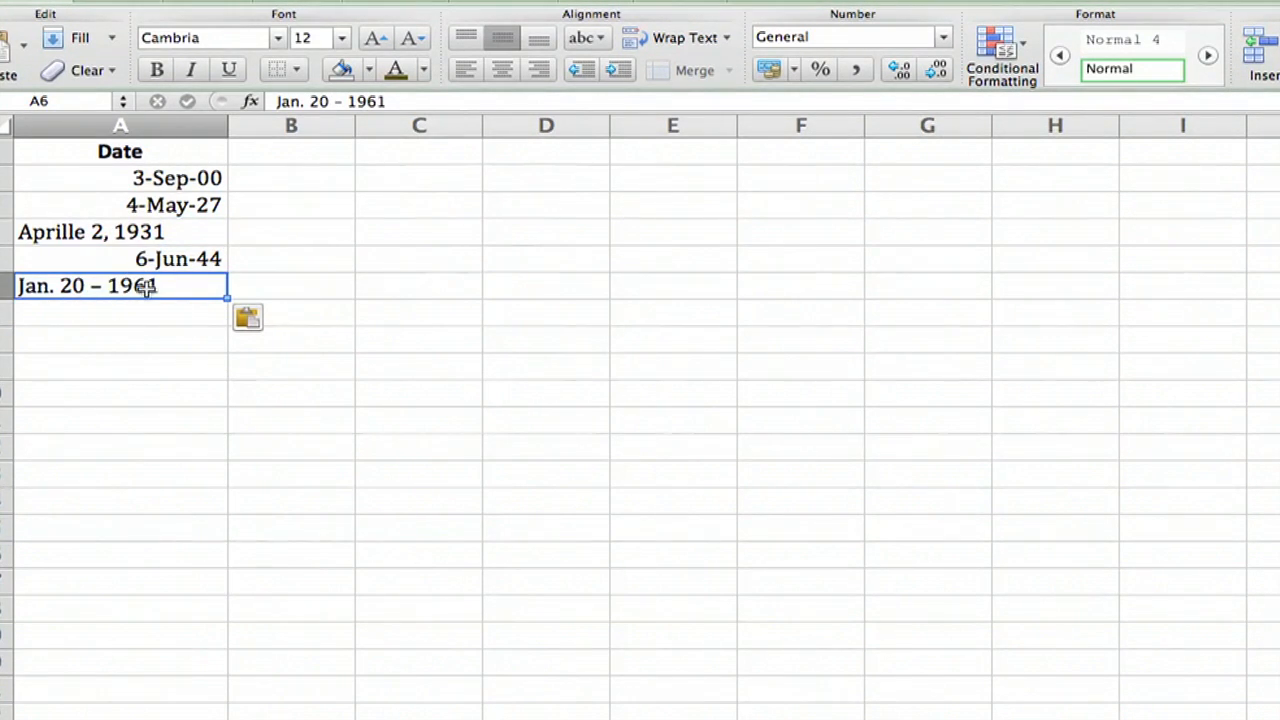
mouse_move(78, 288)
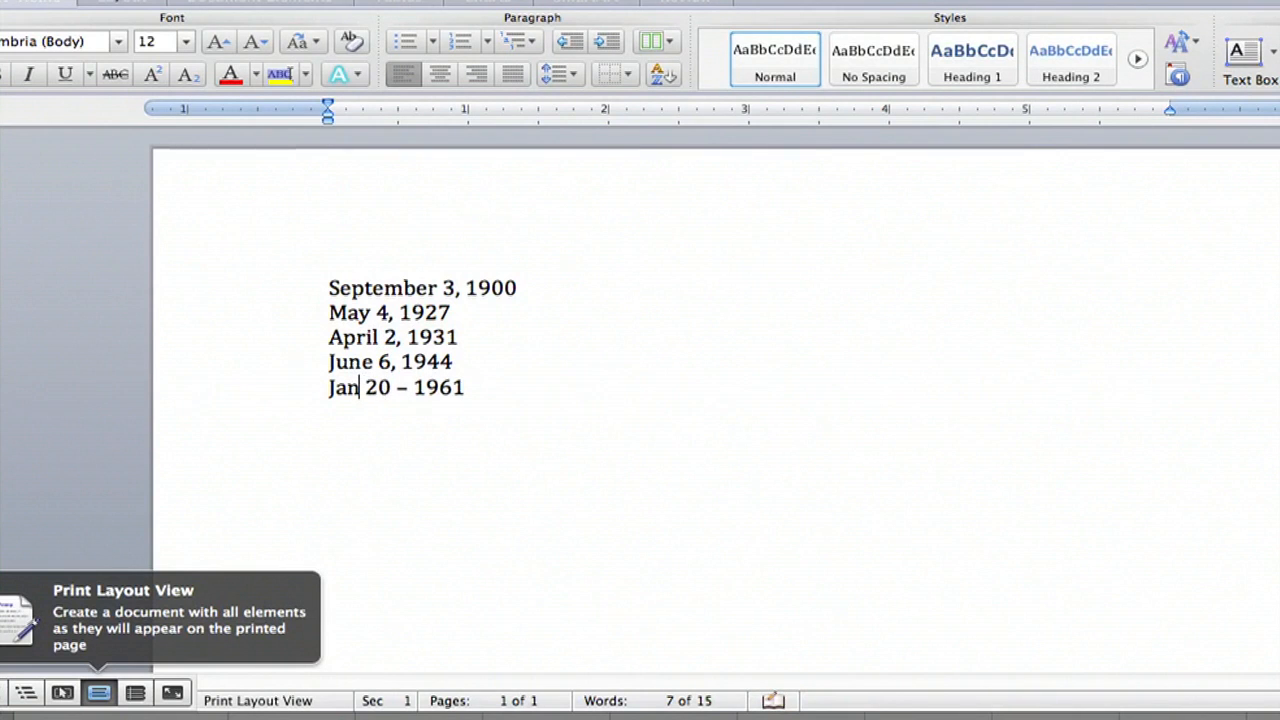
Correct 'Jan.' to 'January' and select the corrected five-date list.
type("uary")
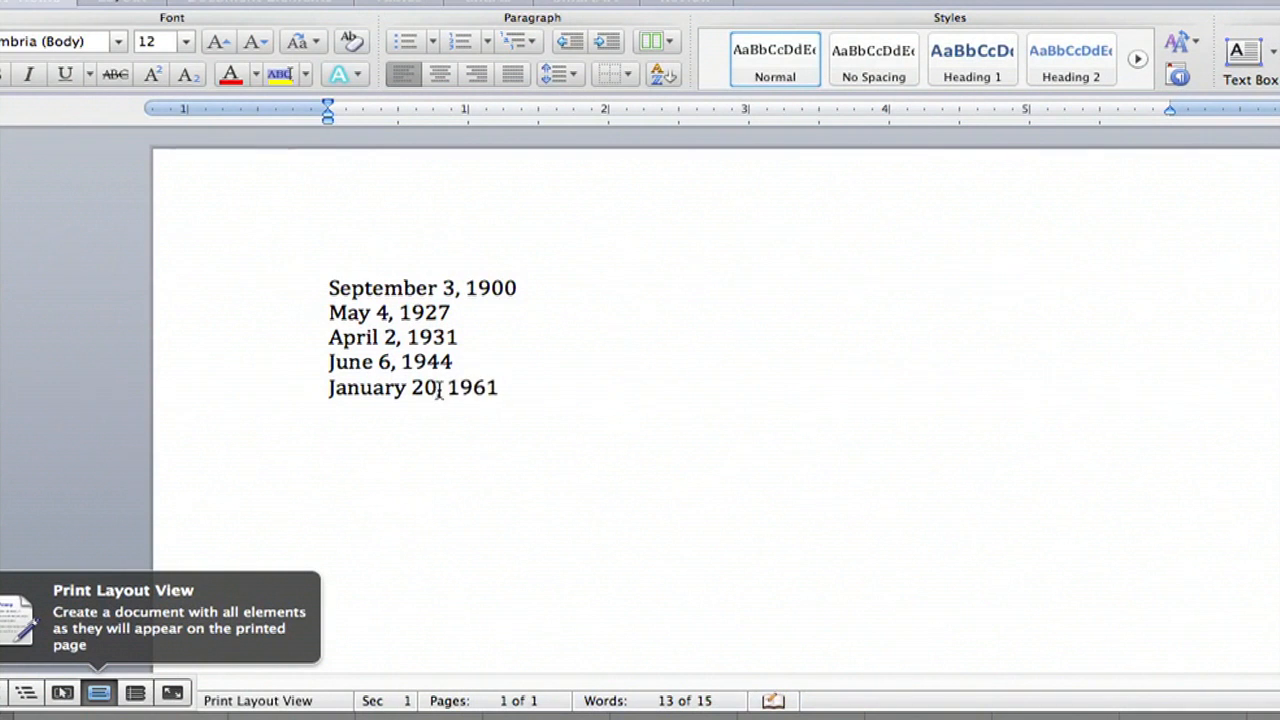
left_click_drag(329, 287, 517, 388)
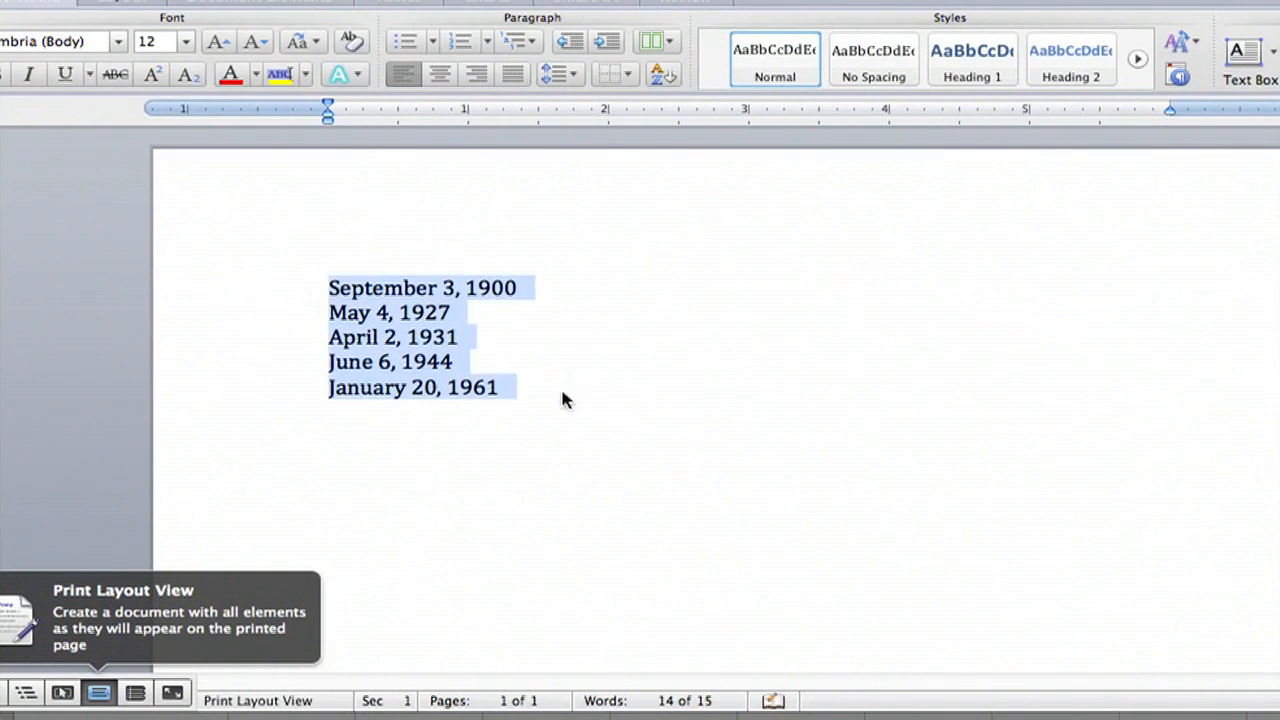
mouse_move(108, 388)
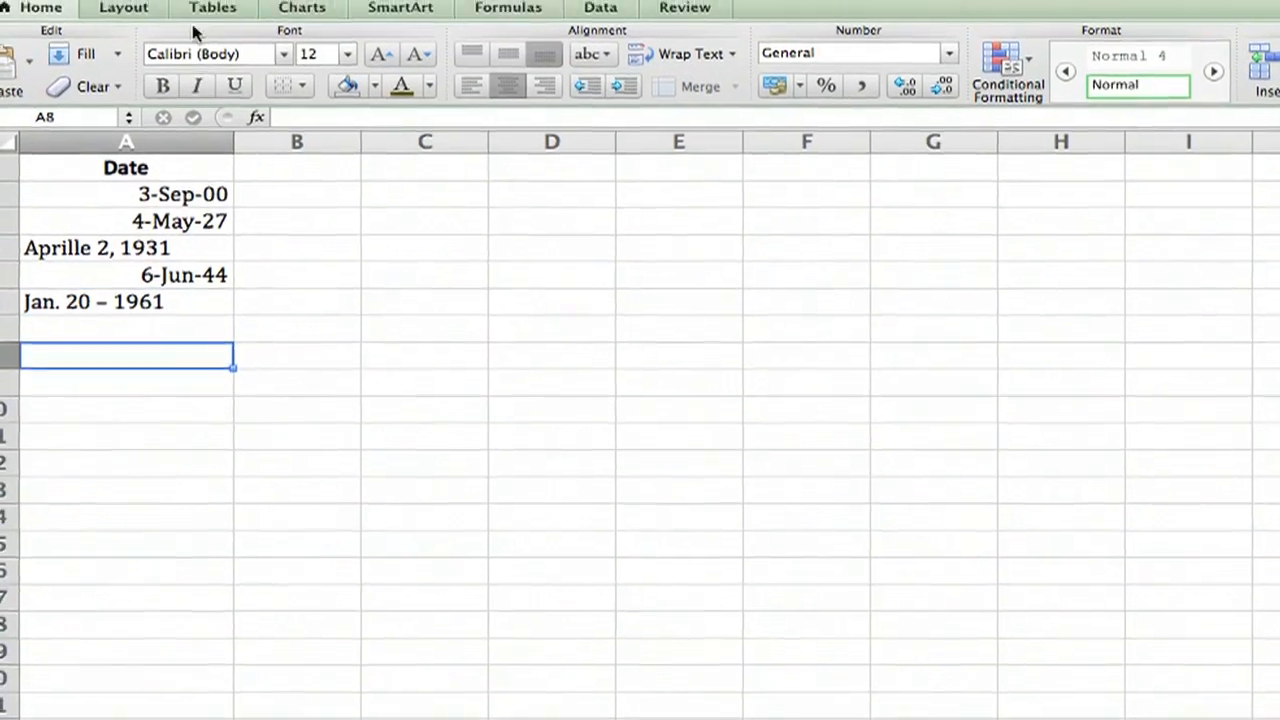
Paste the corrected dates into A8:A12 as recognized date values.
left_click(212, 10)
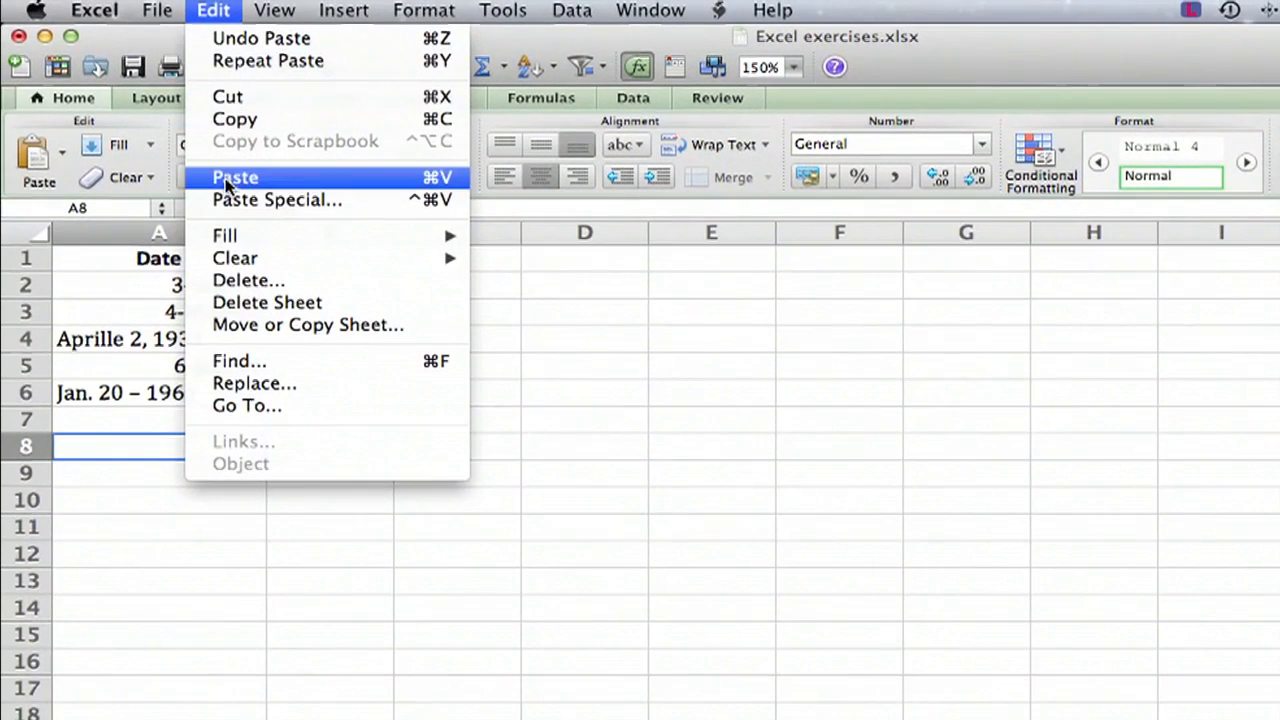
left_click(235, 177)
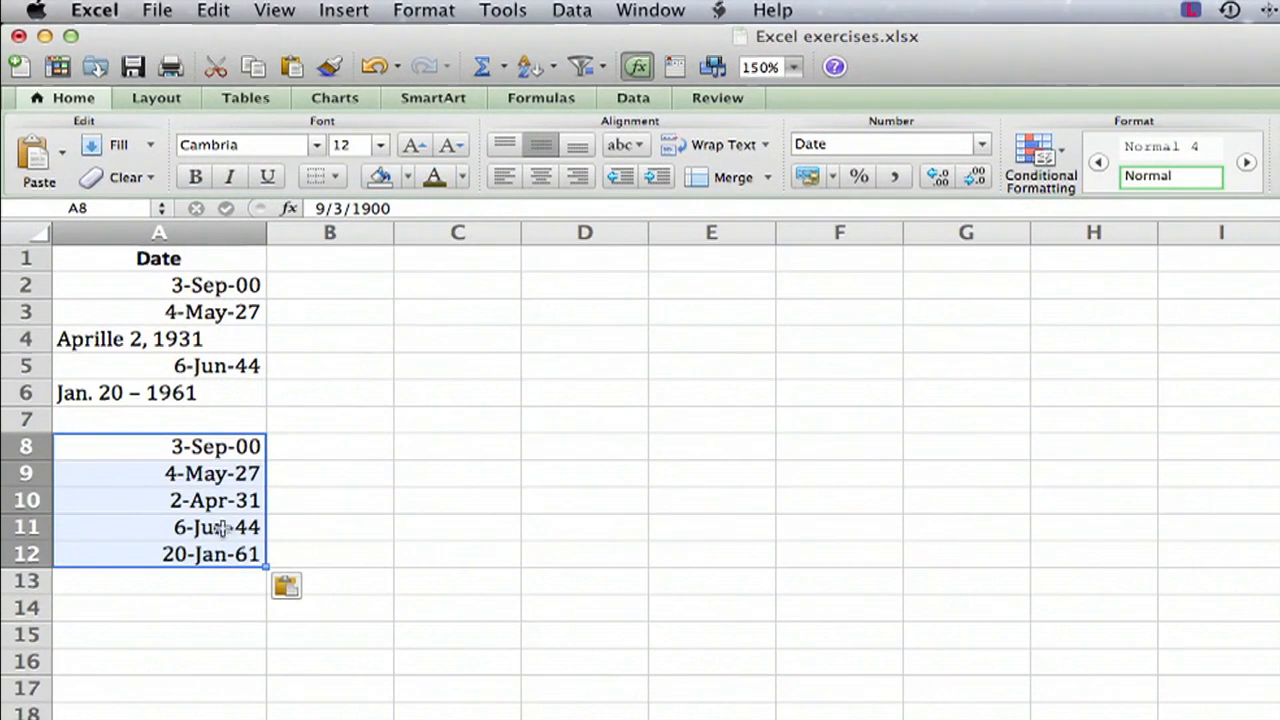
mouse_move(499, 435)
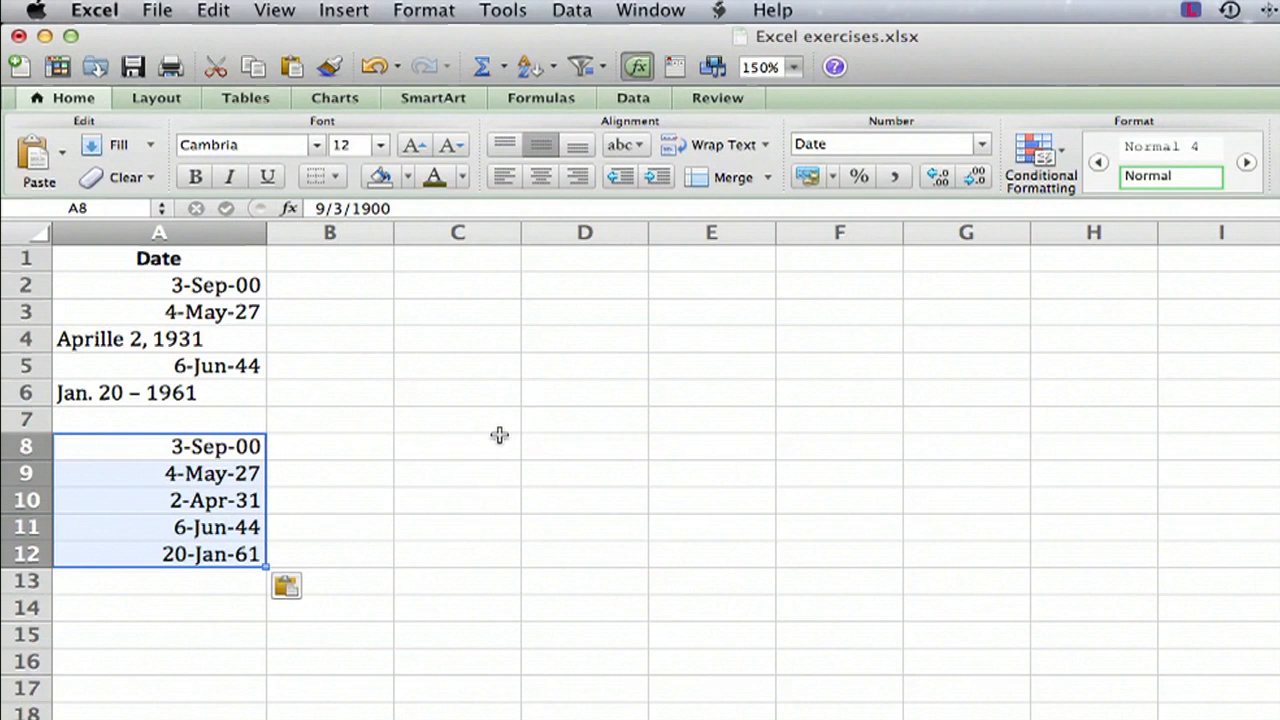